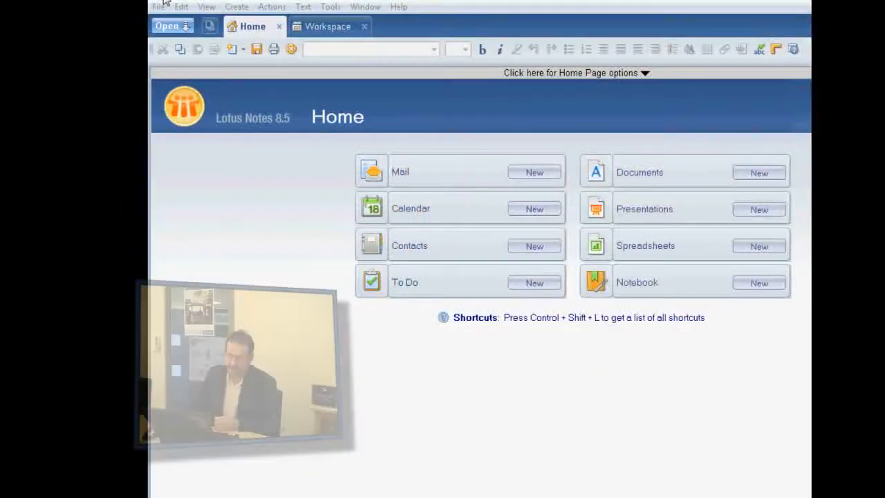
mouse_move(172, 25)
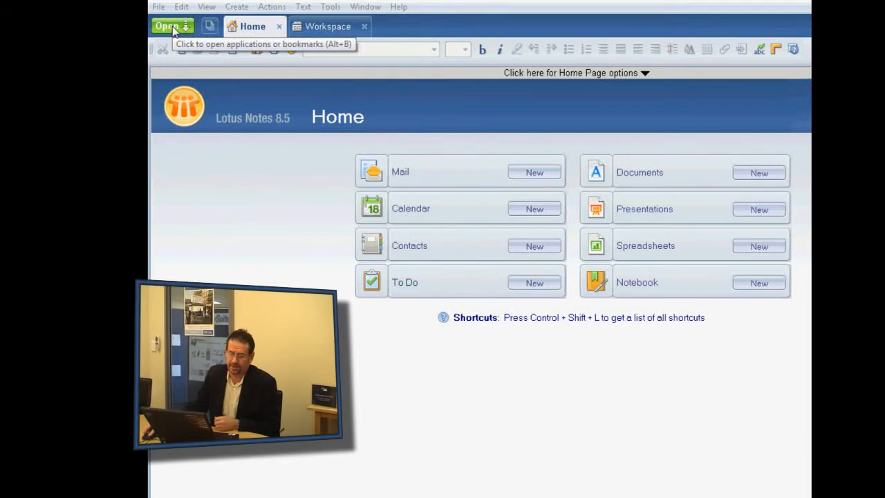
Bring up the New Application dialog from File > Application > New.
click(158, 5)
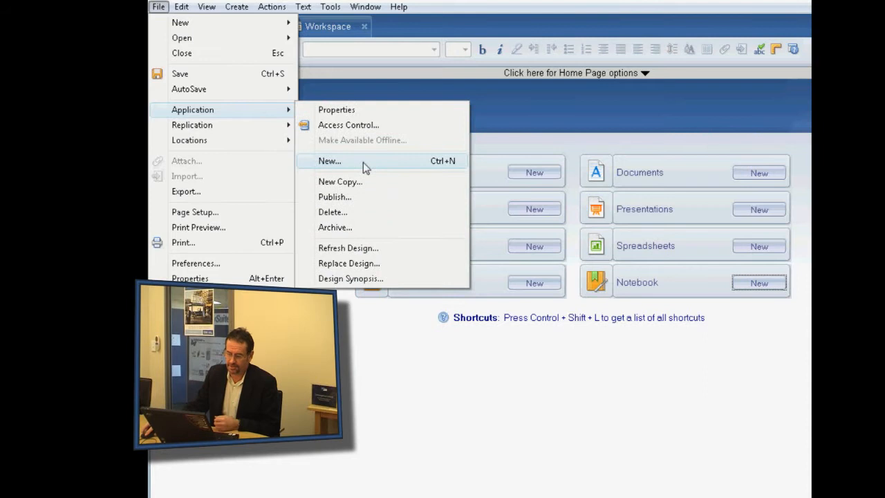
click(329, 161)
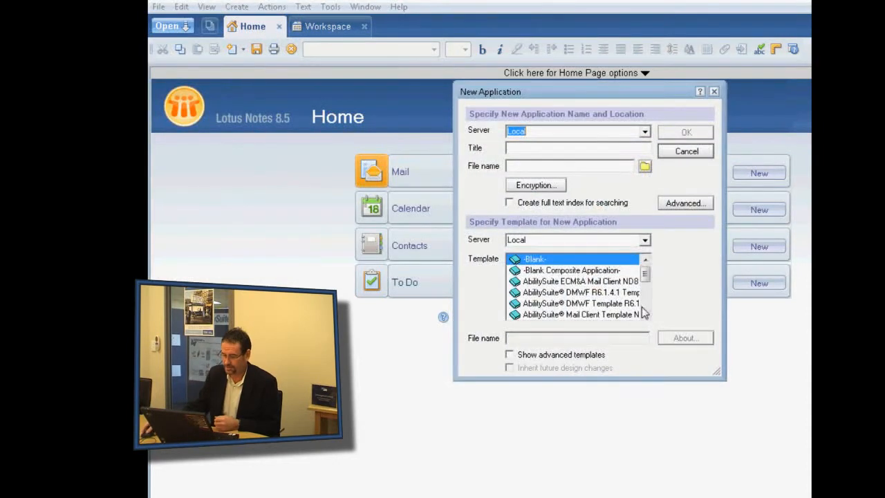
Base the application on the AbilitySuite DMWF template and title it 'Ability Leave' (Ability Leave.nsf).
click(580, 303)
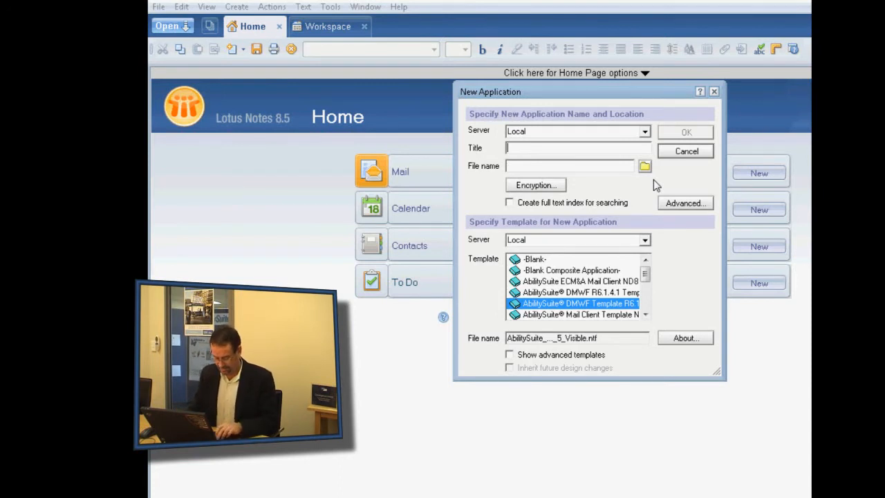
text(Ability)
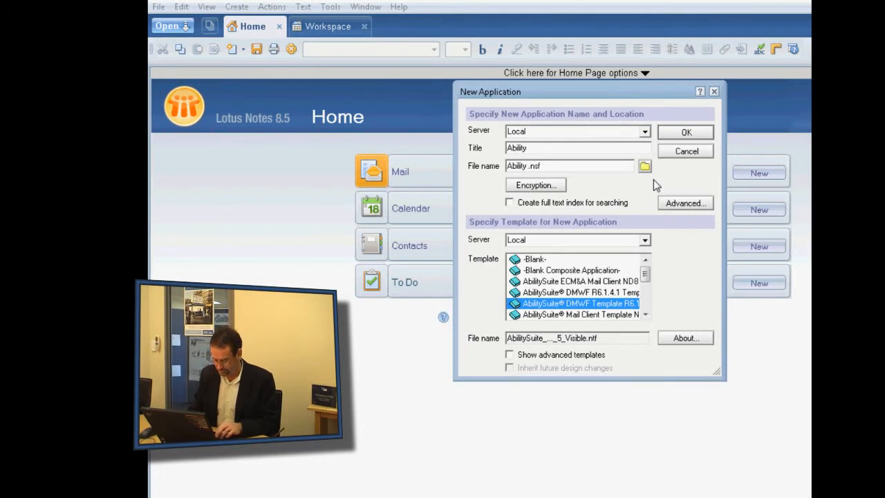
text(Leave)
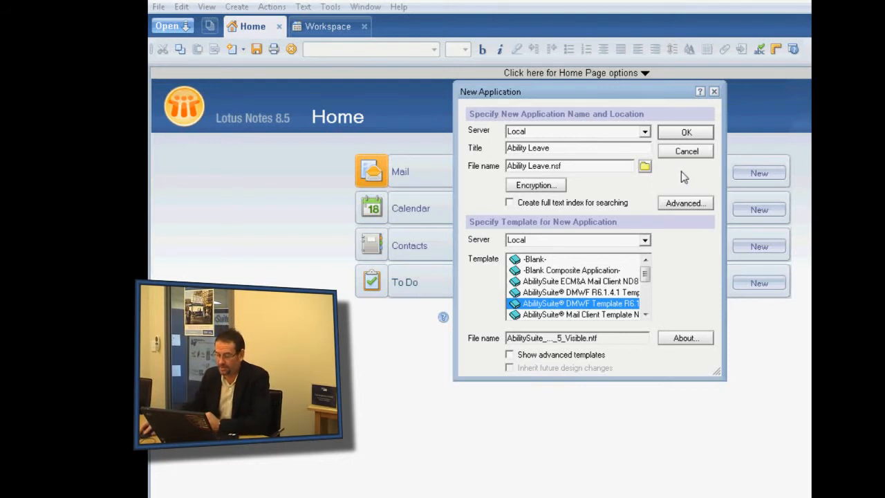
mouse_move(686, 133)
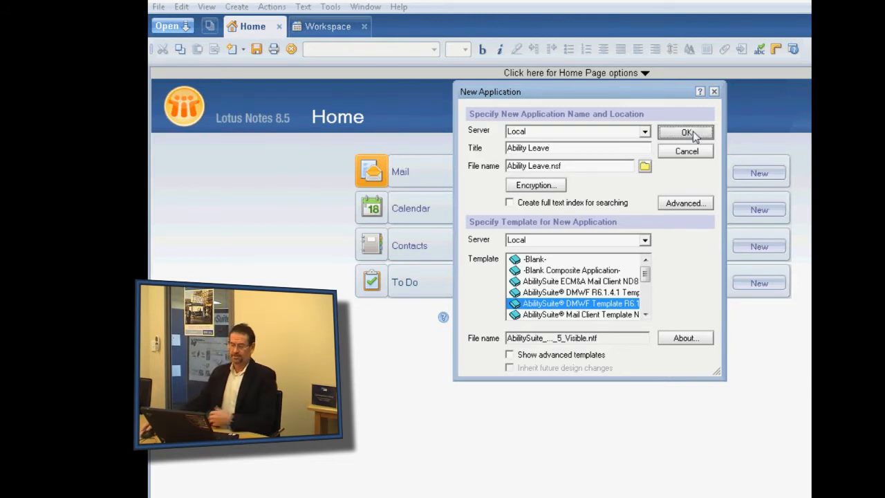
mouse_move(630, 416)
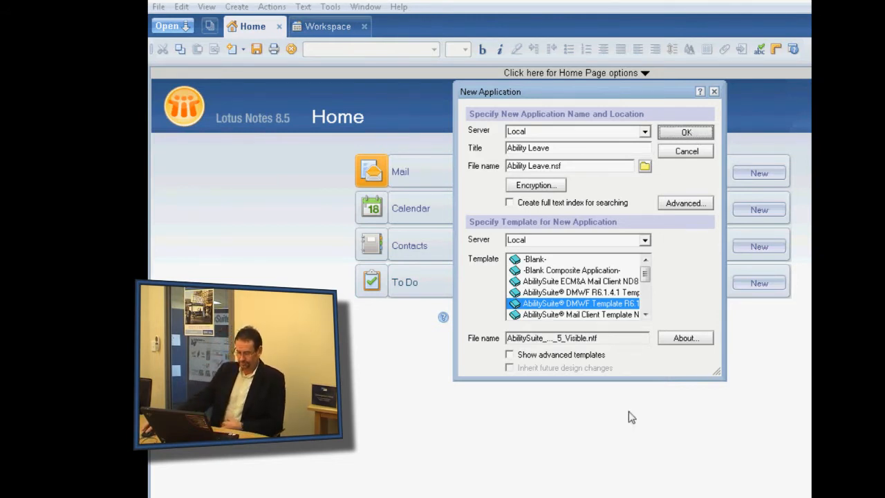
mouse_move(616, 442)
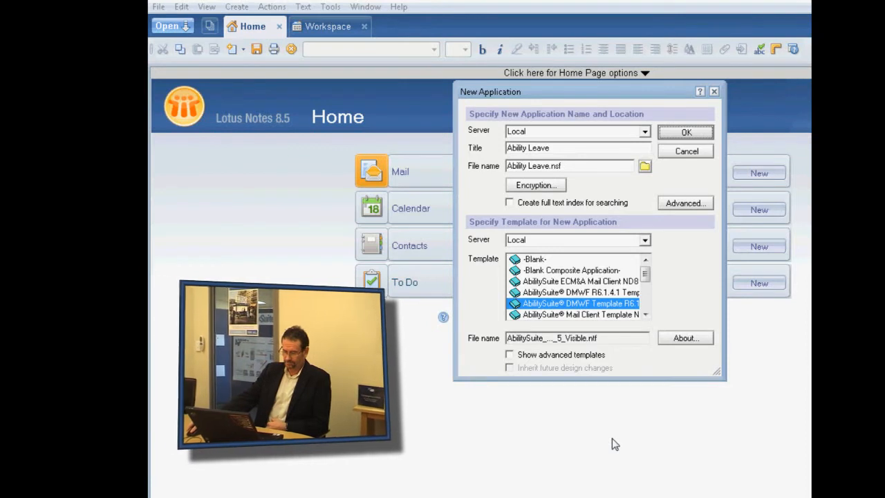
Create the Ability Leave application and dismiss the evaluation notice.
click(686, 151)
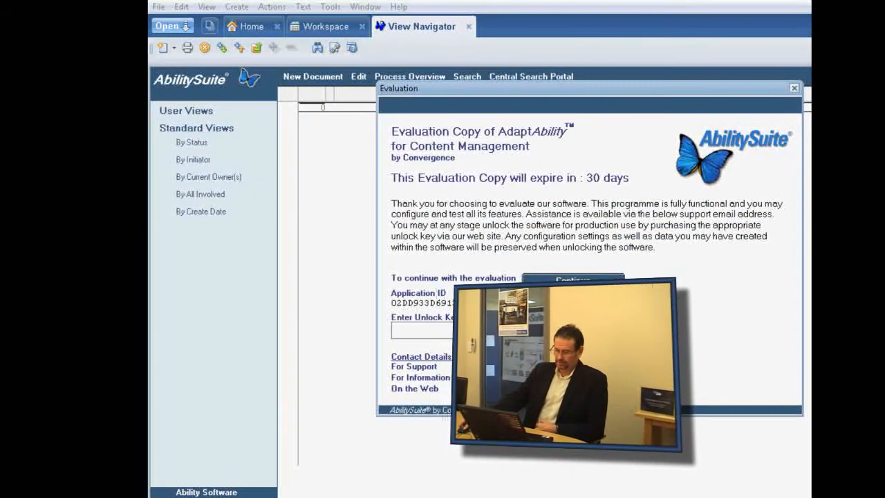
click(573, 279)
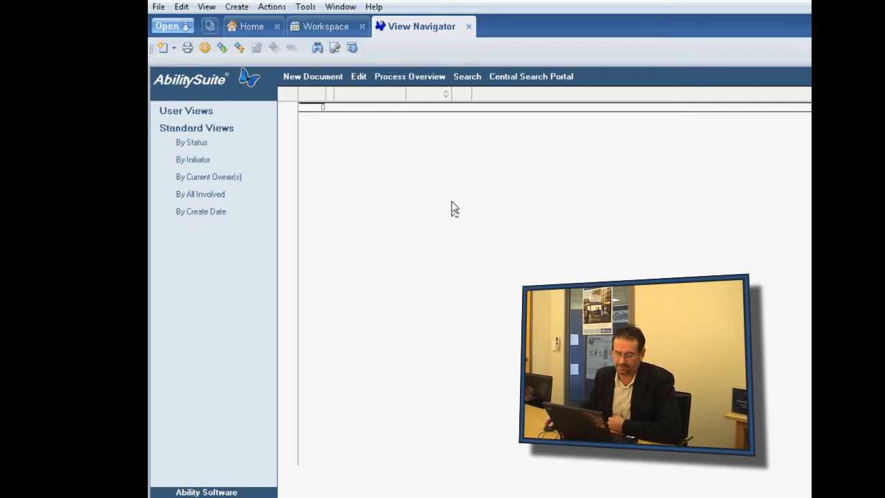
mouse_move(437, 227)
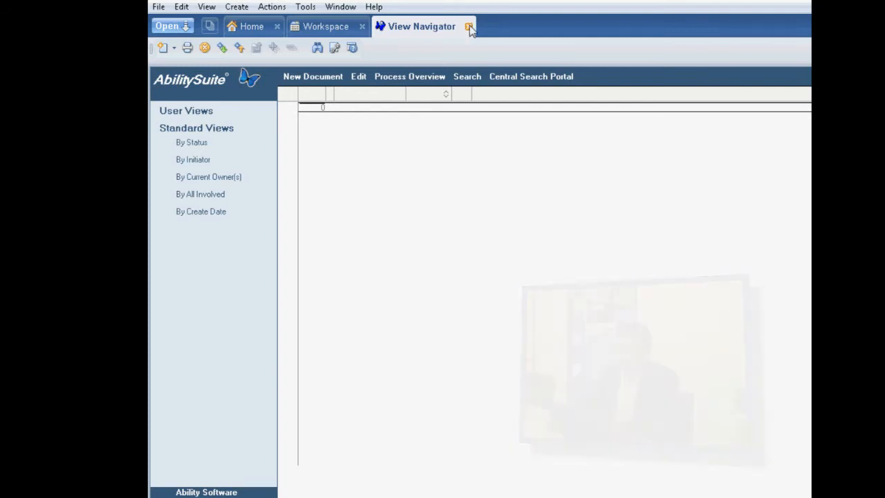
Review Ability Leave's Access Control, accept it, and reopen the application past the evaluation notice.
click(471, 26)
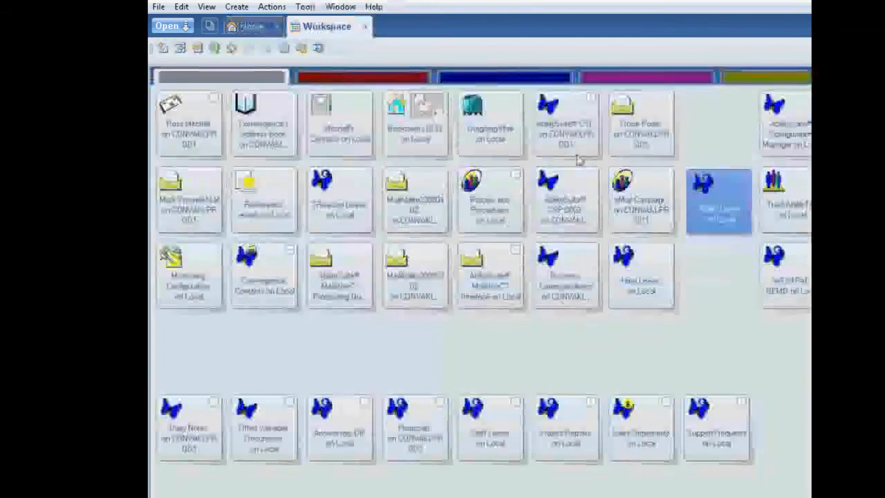
right_click(719, 201)
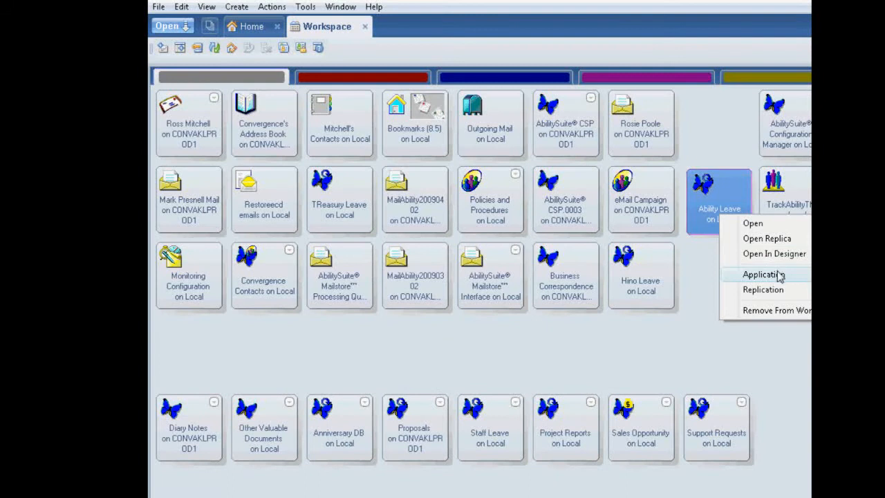
click(763, 274)
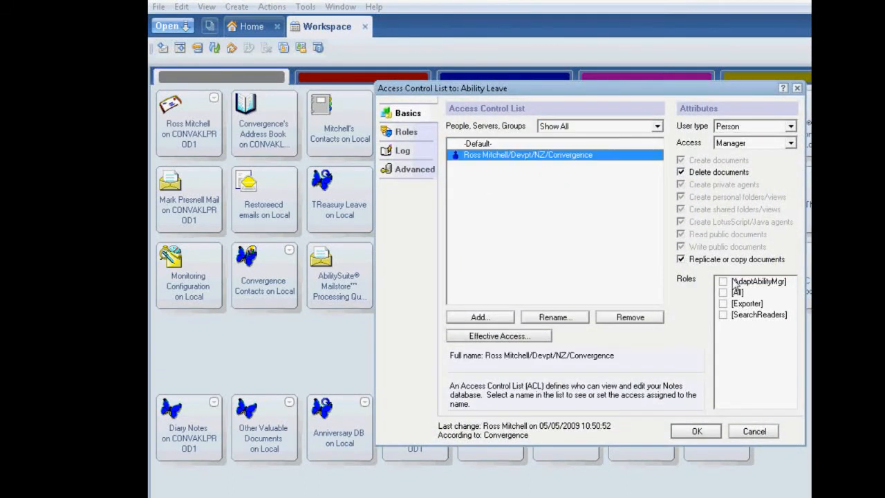
click(723, 303)
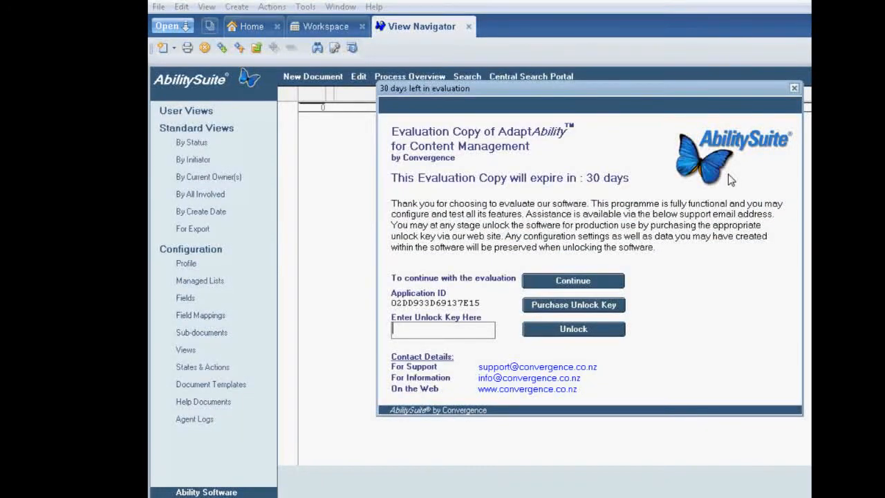
click(573, 280)
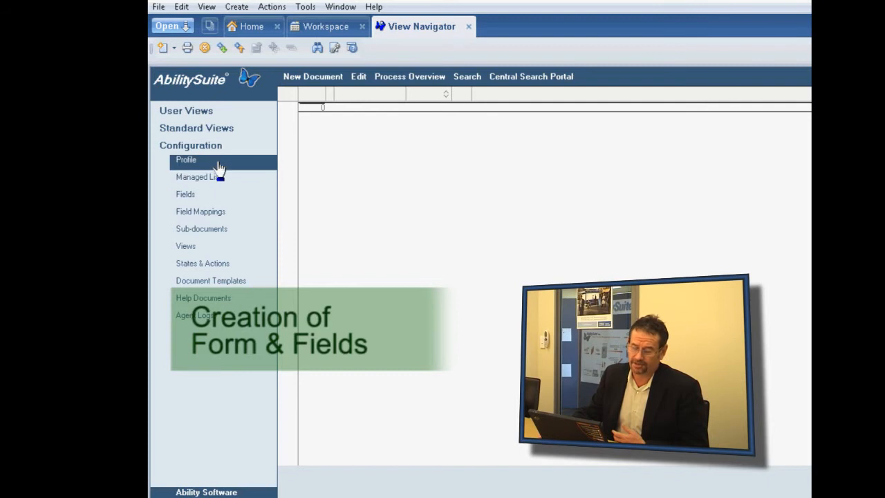
Start a new Profile named 'Leave Request System' with Form Name 'Leave Request'.
click(185, 160)
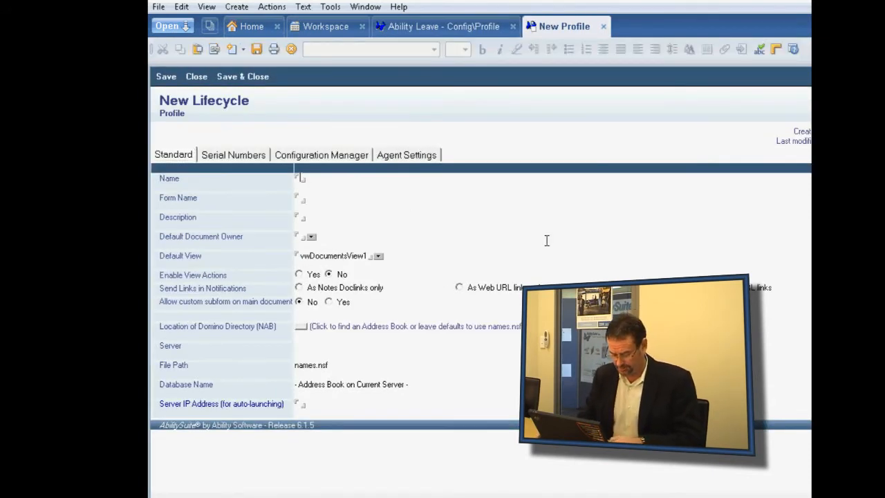
text(Leave Re)
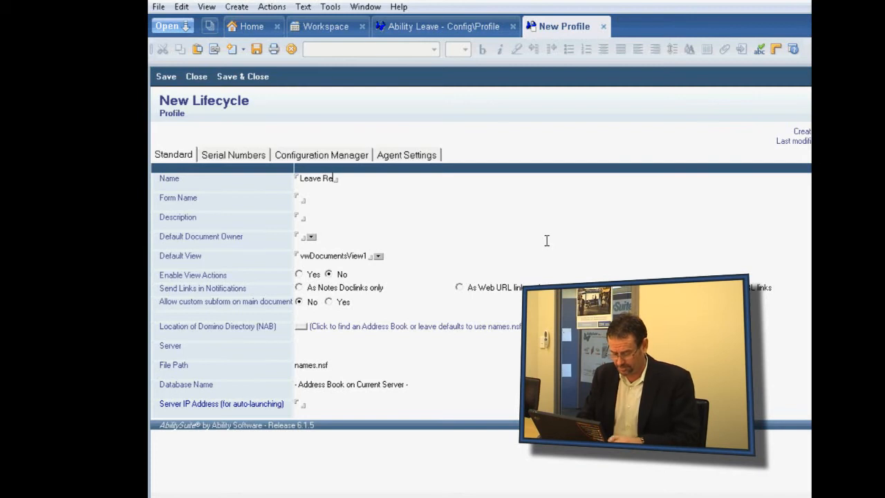
text(quest Syste)
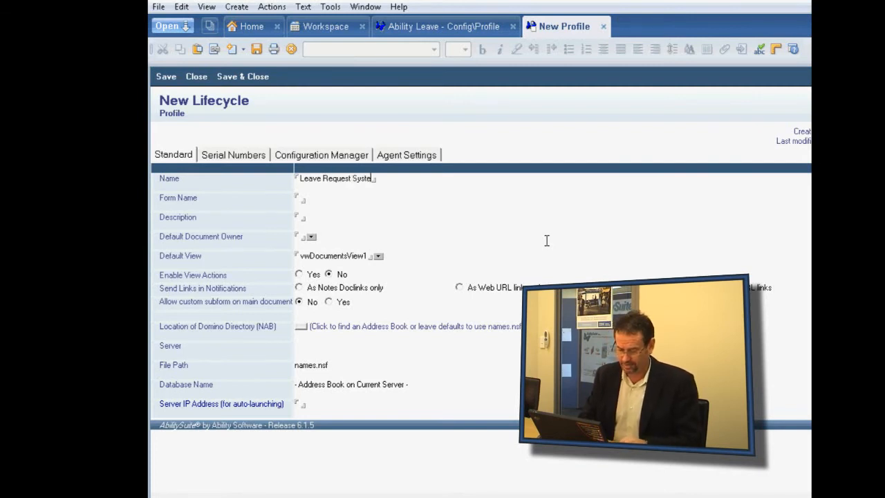
click(302, 199)
text(L)
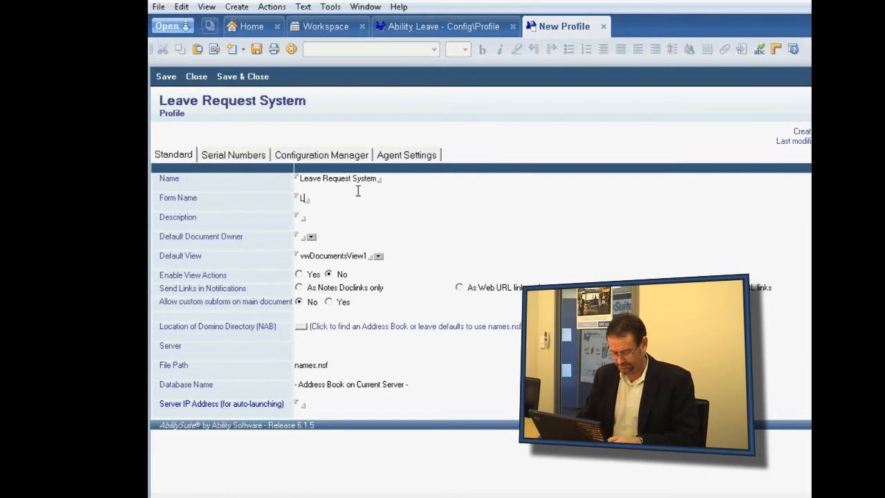
text(eavce Request)
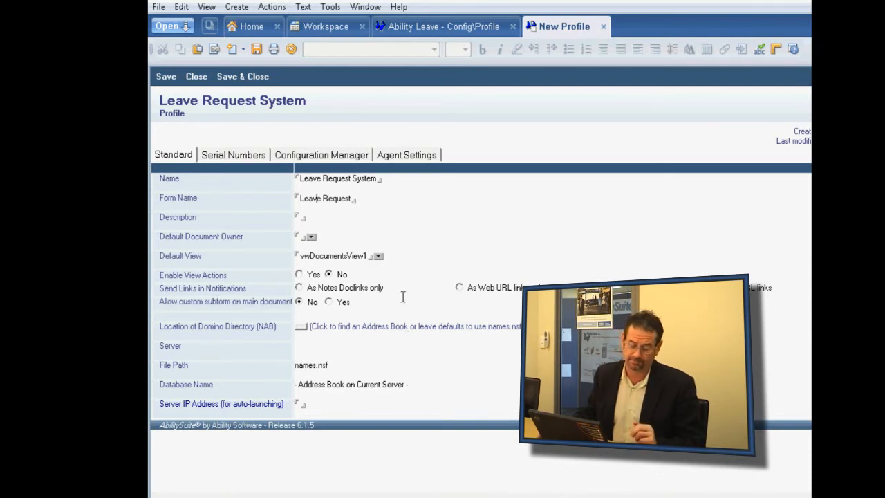
mouse_move(244, 76)
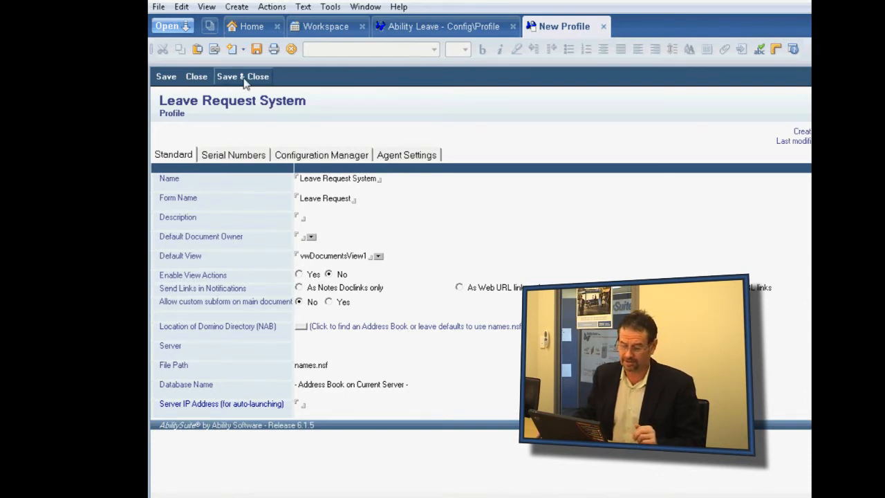
Save the Leave Request System profile and begin a new field in the Fields configuration list.
click(243, 76)
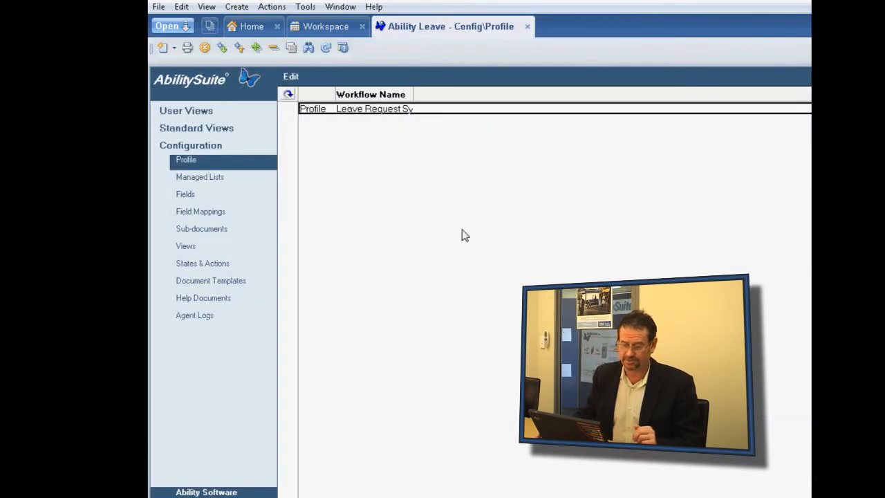
mouse_move(210, 279)
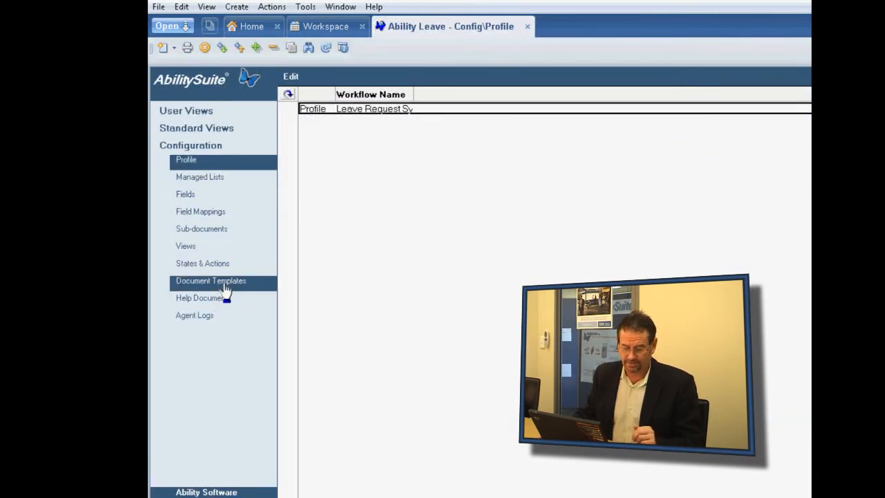
click(186, 194)
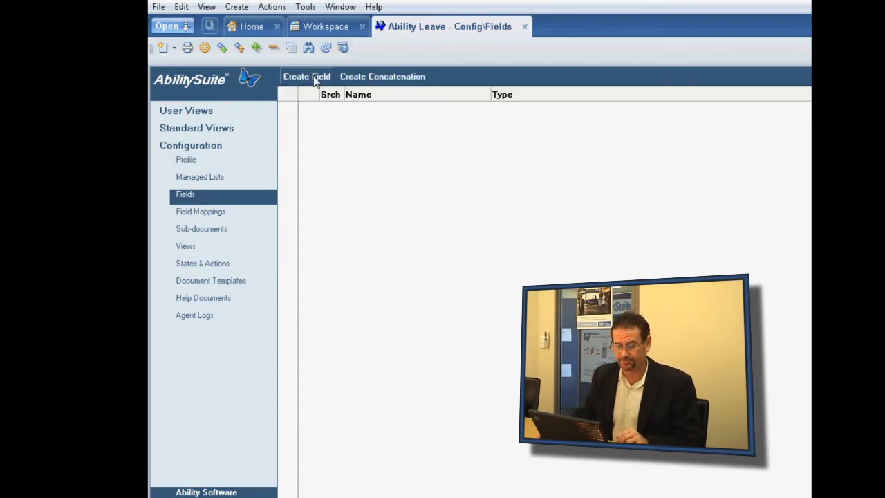
click(307, 76)
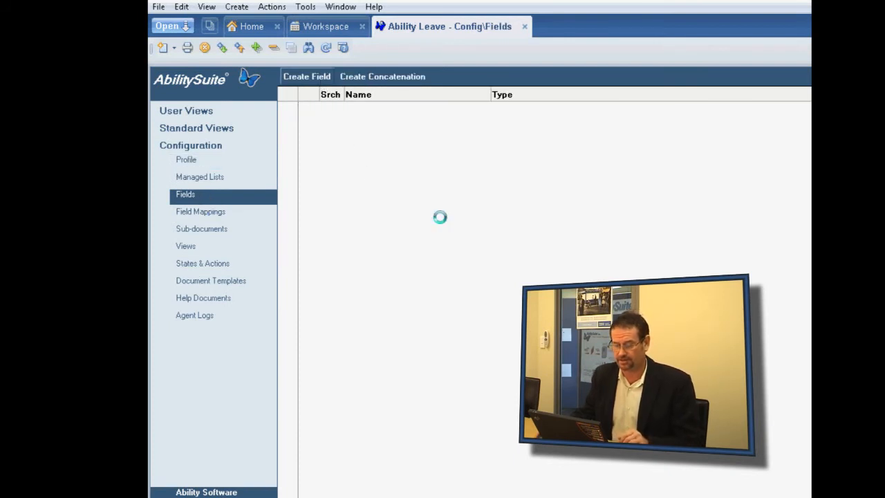
Label the field 'Type Of Leave' and set its Field Type to Drop-down.
click(307, 76)
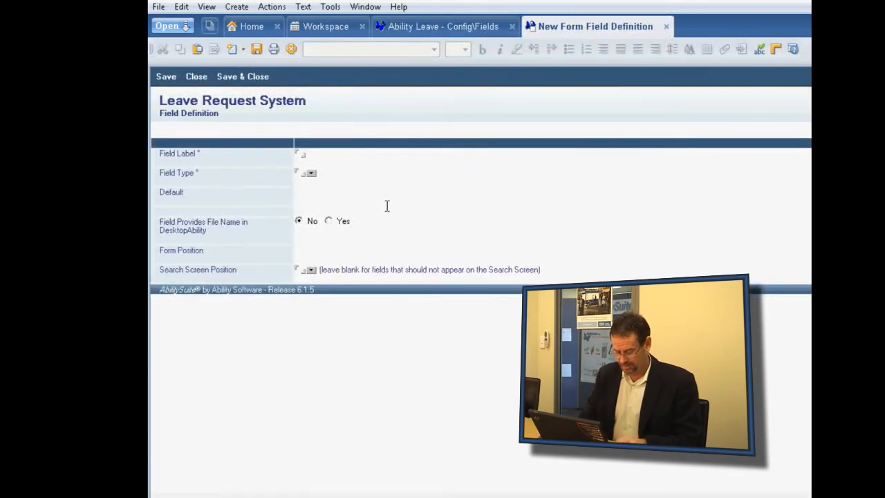
text(Ti)
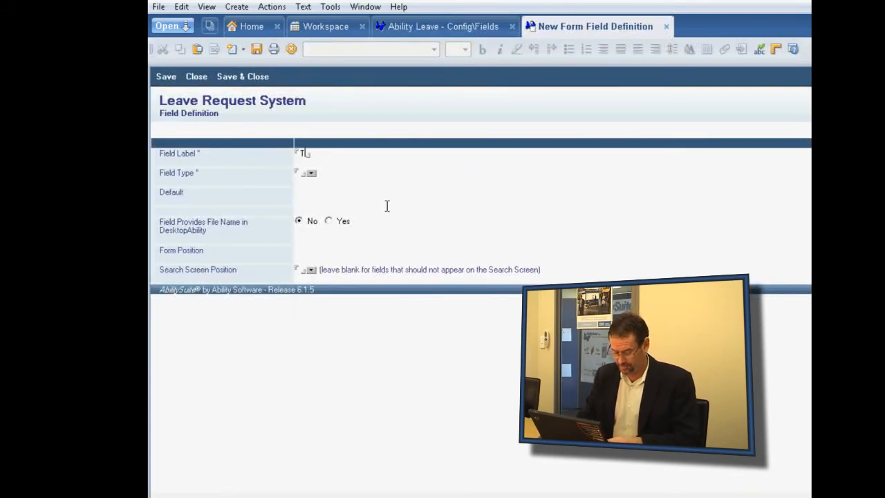
text(ype)
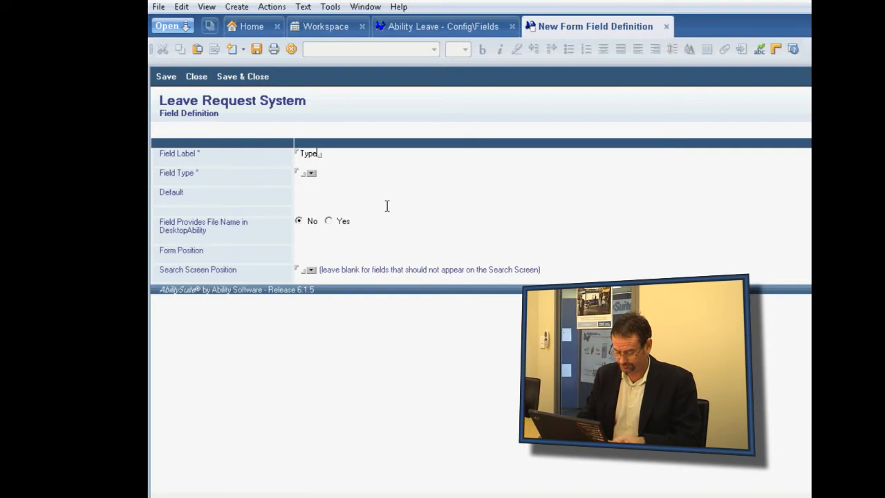
text(Of Leave)
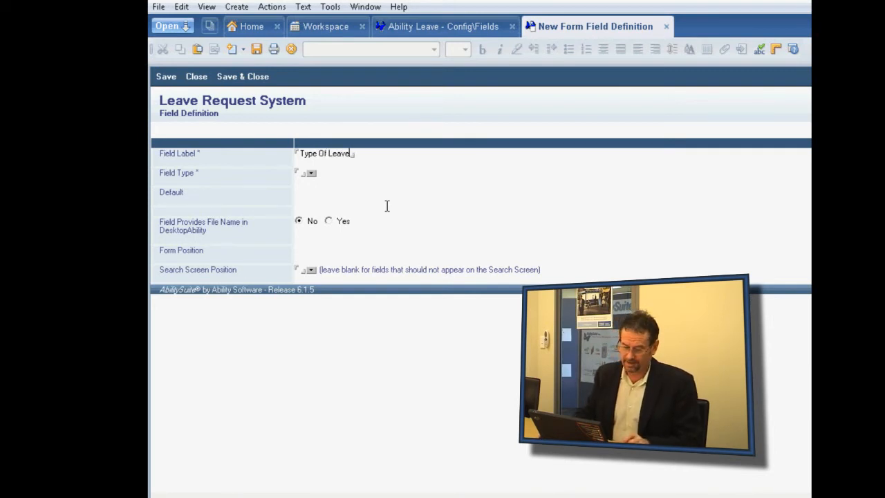
click(311, 173)
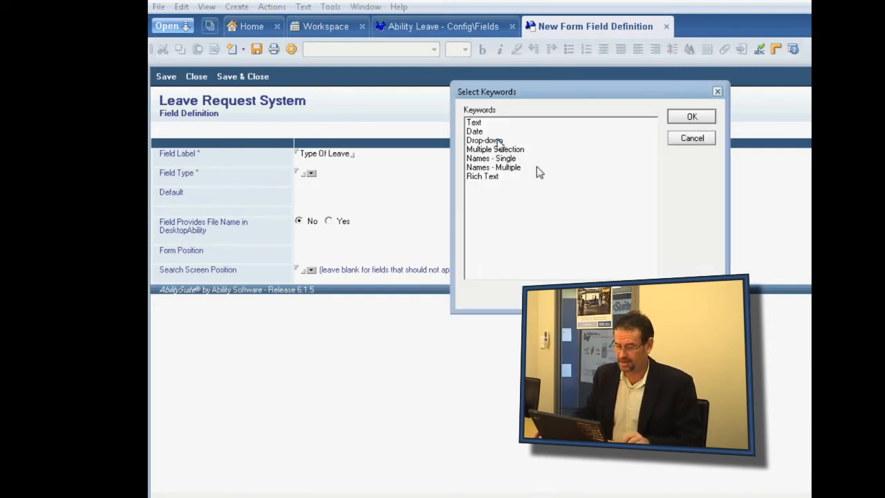
click(484, 141)
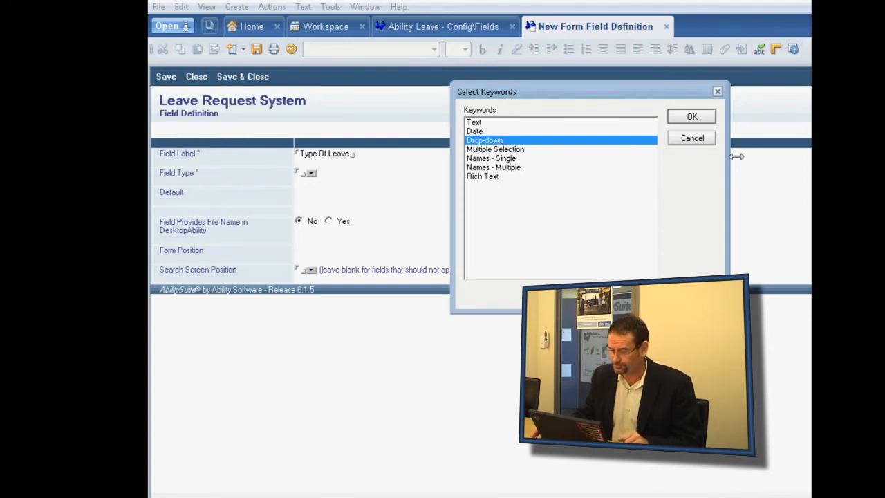
click(691, 116)
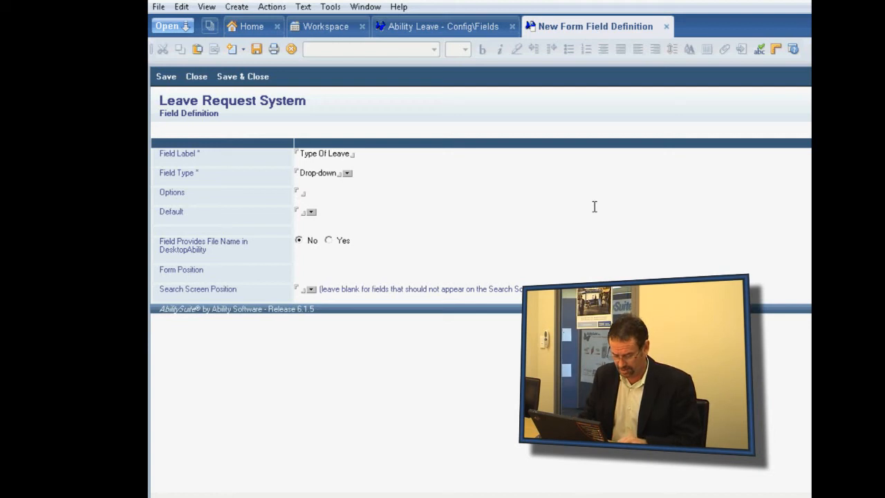
Give Type Of Leave the options Annual,Special and save it to the Fields list.
text(Annu)
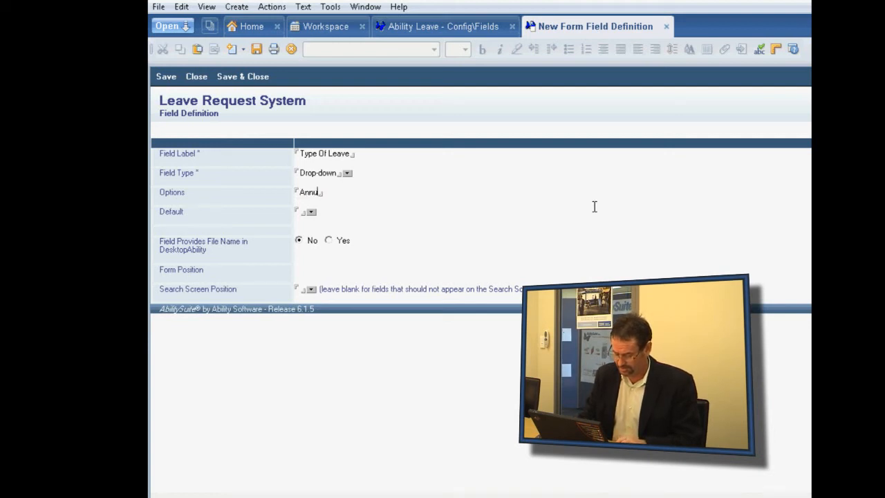
text(al)
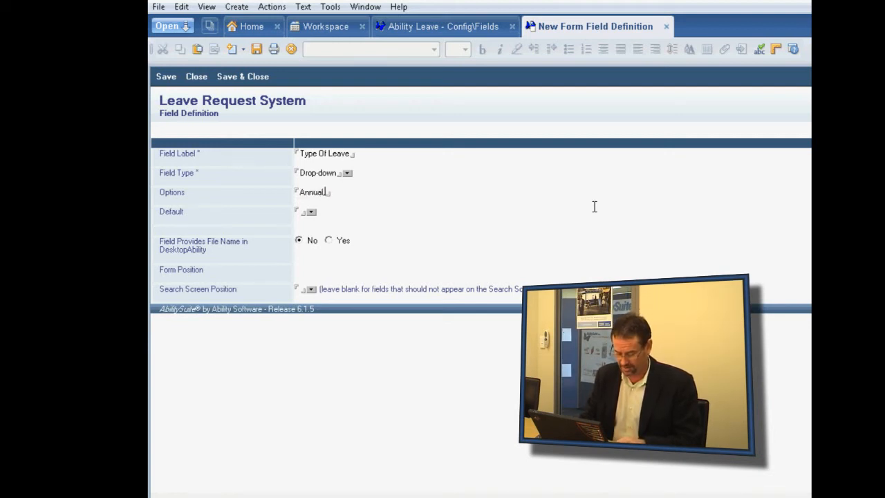
text(,Special)
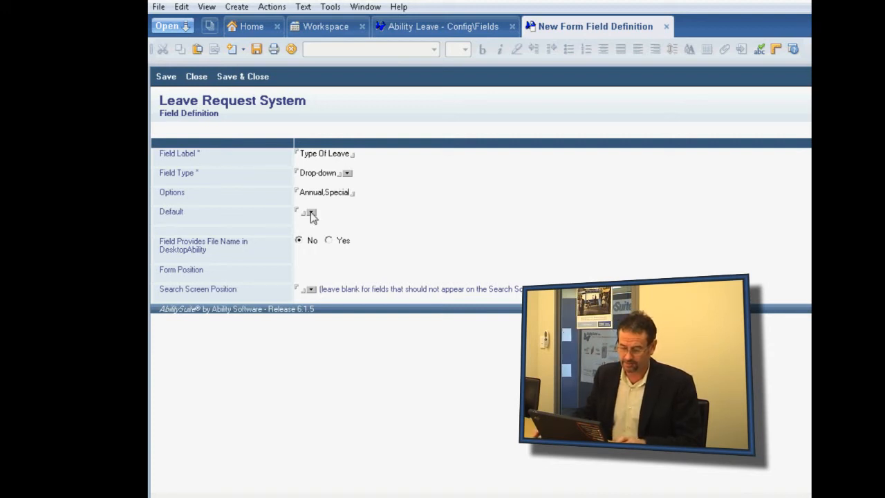
click(312, 211)
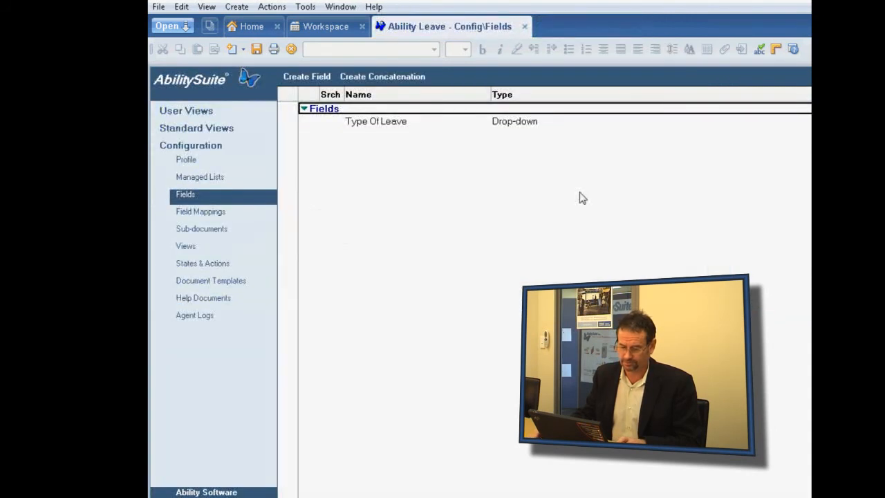
Add a 'Start Date' field of type Date and save it.
click(307, 76)
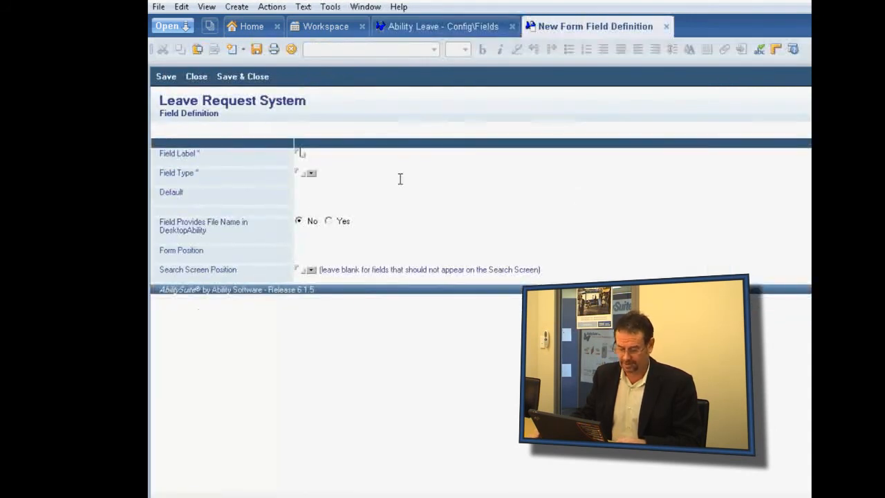
text(Star)
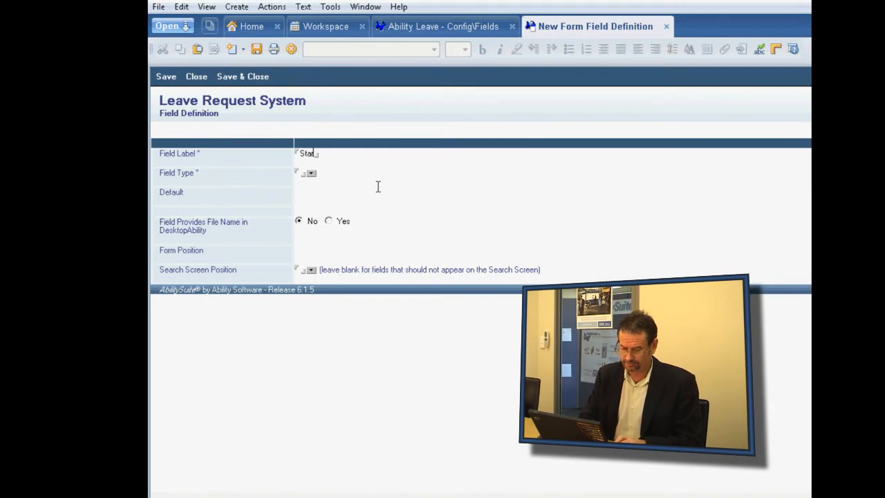
text(rt Dat)
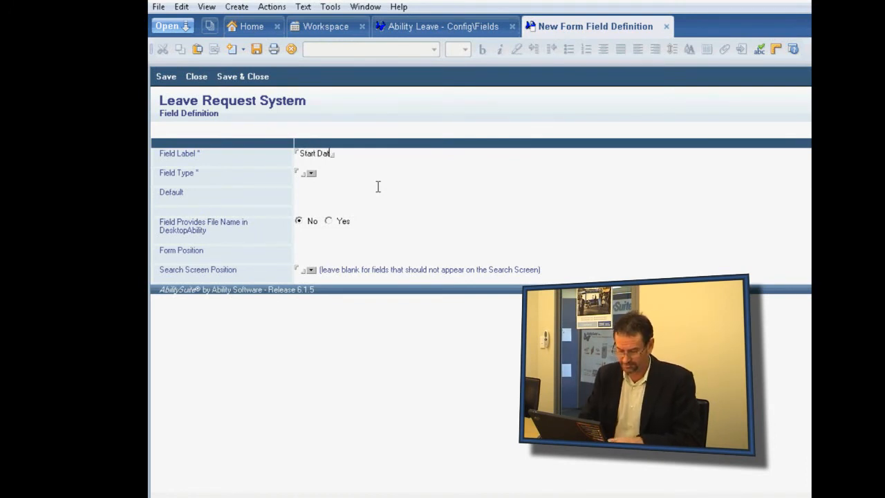
click(311, 173)
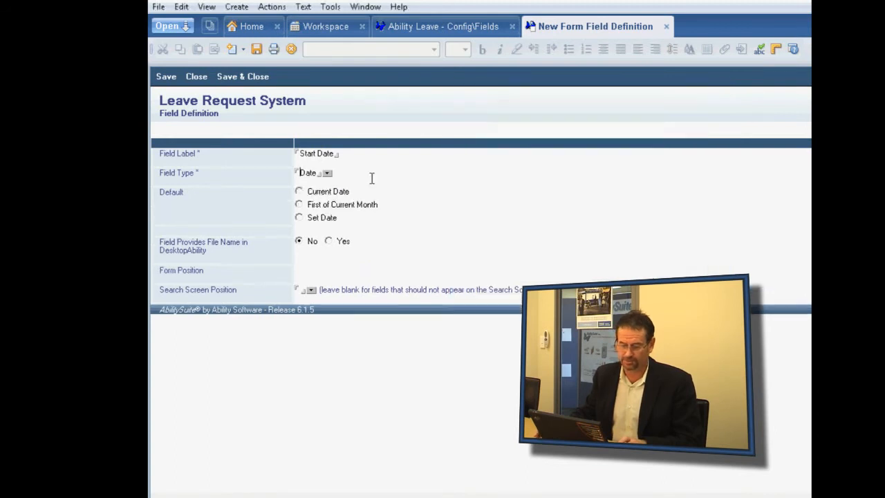
click(299, 191)
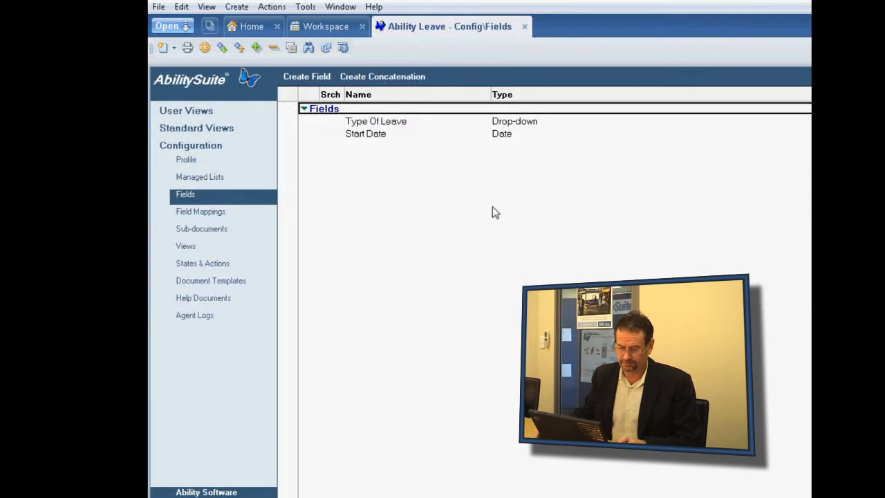
Add an 'End Date' field with Field Type Date.
click(307, 76)
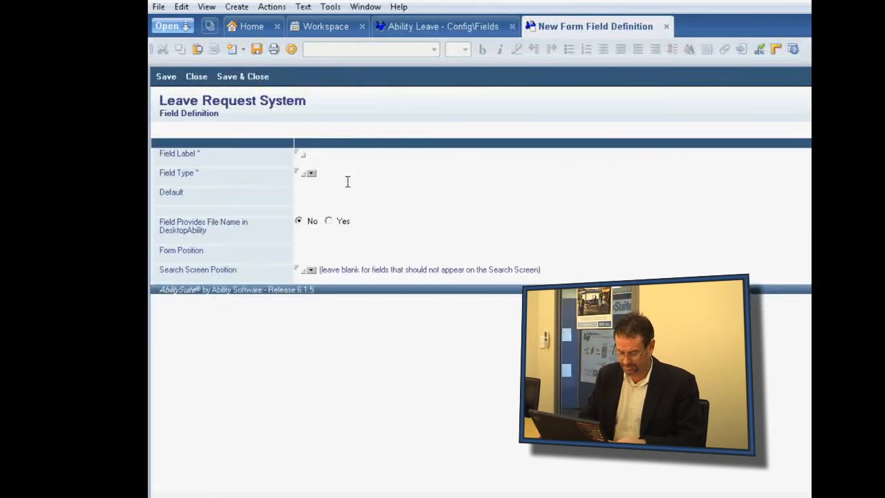
text(End)
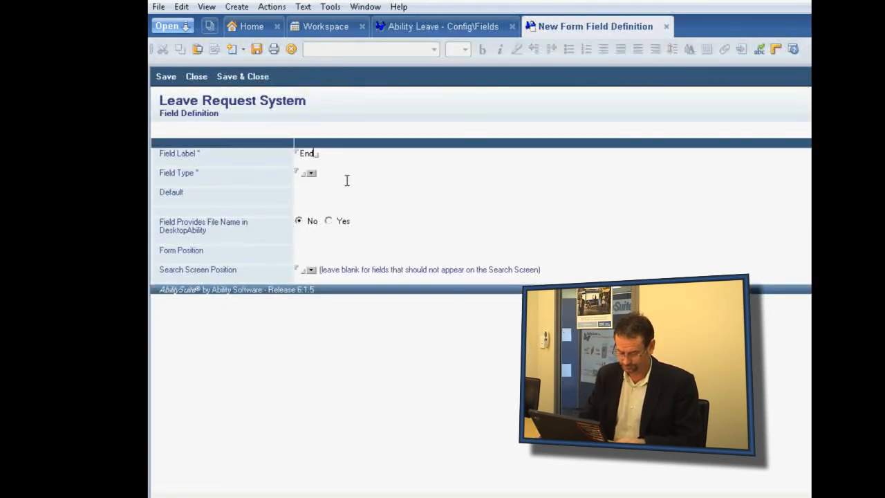
text(Date)
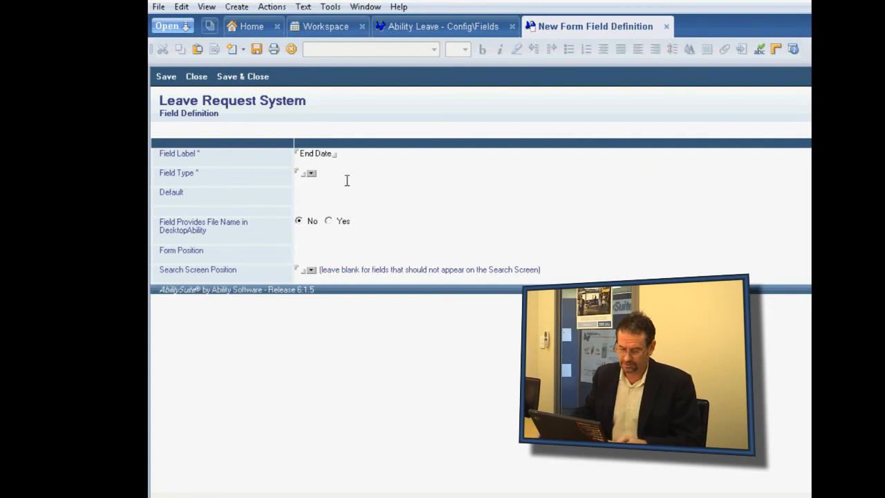
click(311, 173)
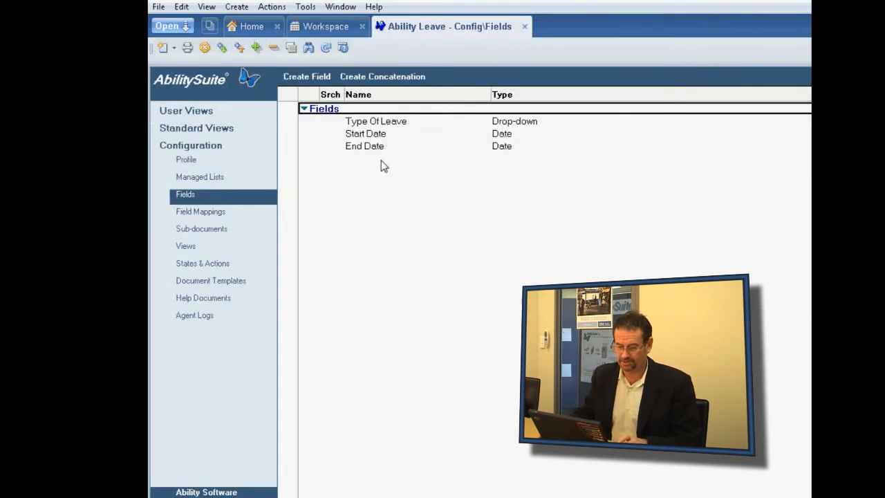
Label a new field 'Approver' and set its Field Type to Names - Single.
click(307, 76)
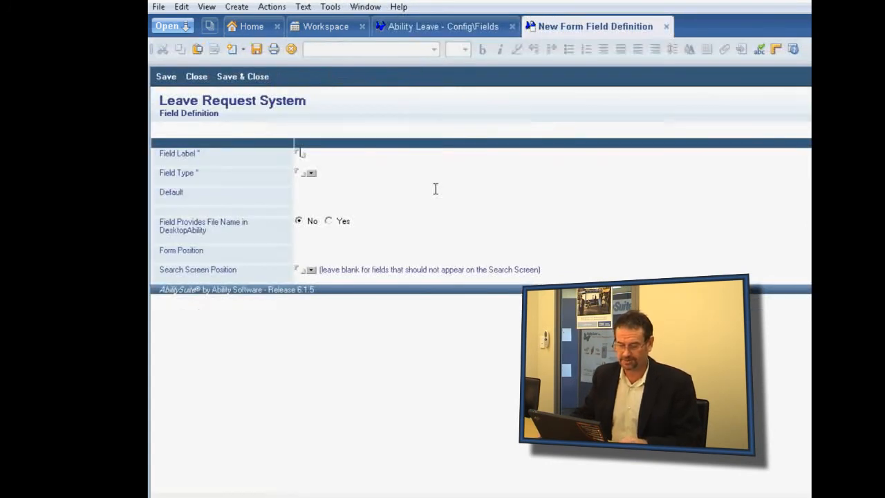
mouse_move(379, 186)
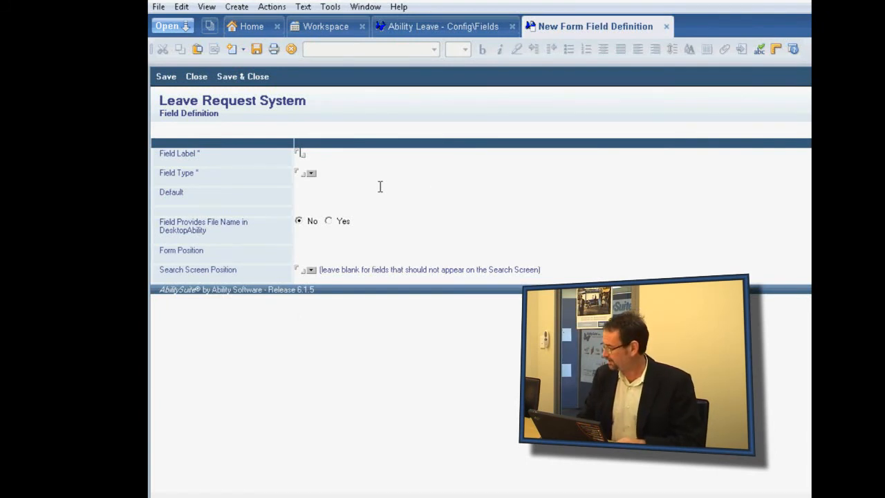
text(Appro)
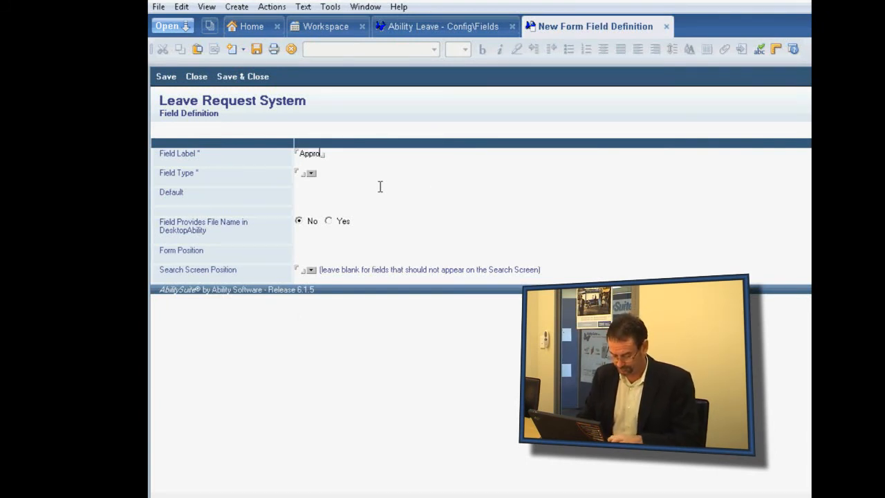
text(ved)
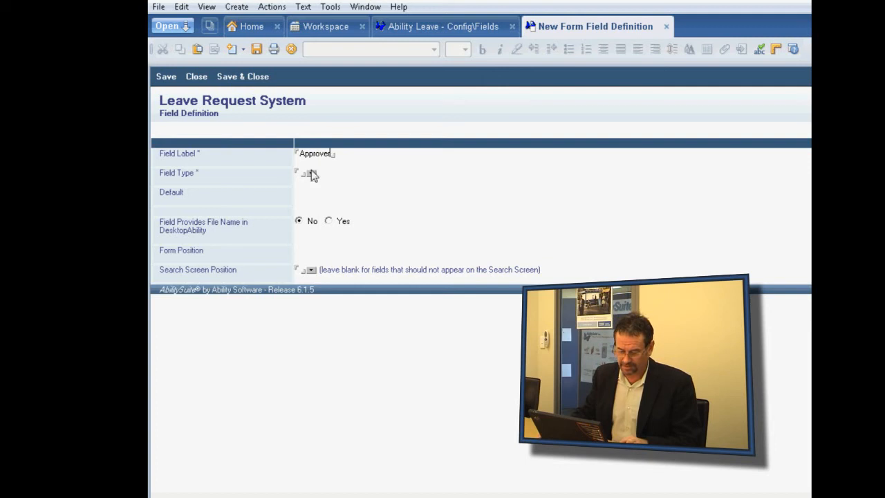
click(311, 173)
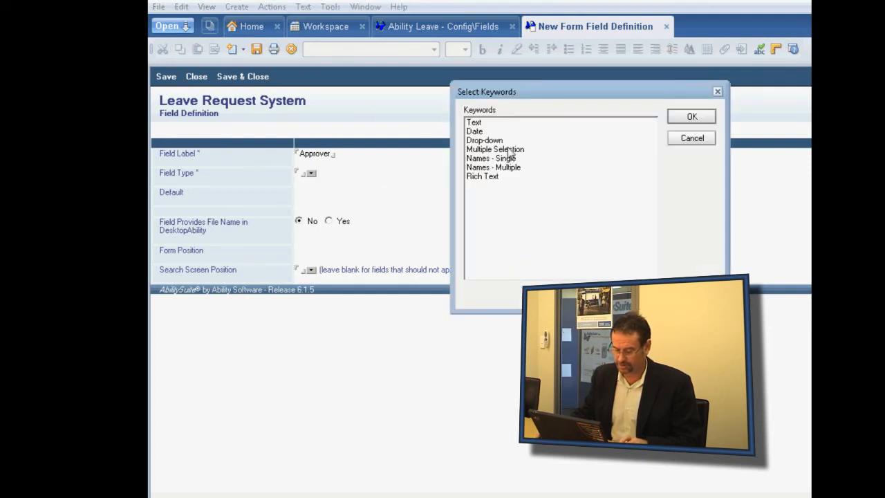
mouse_move(510, 145)
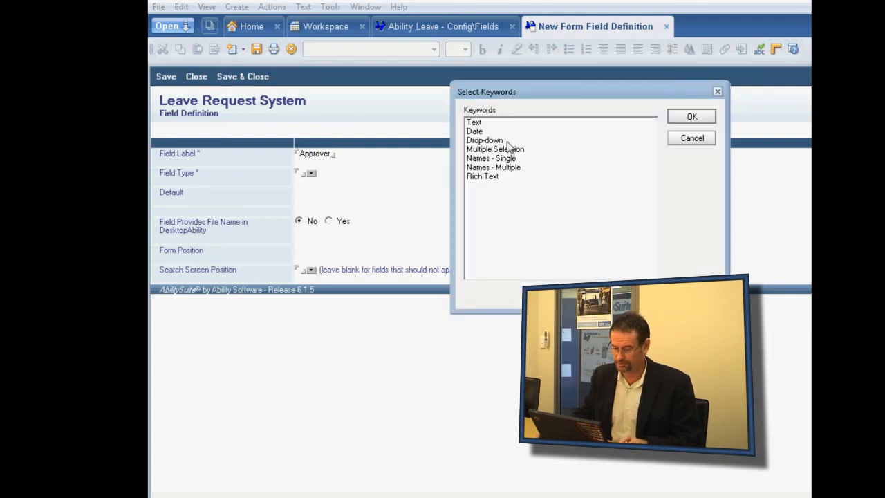
click(491, 158)
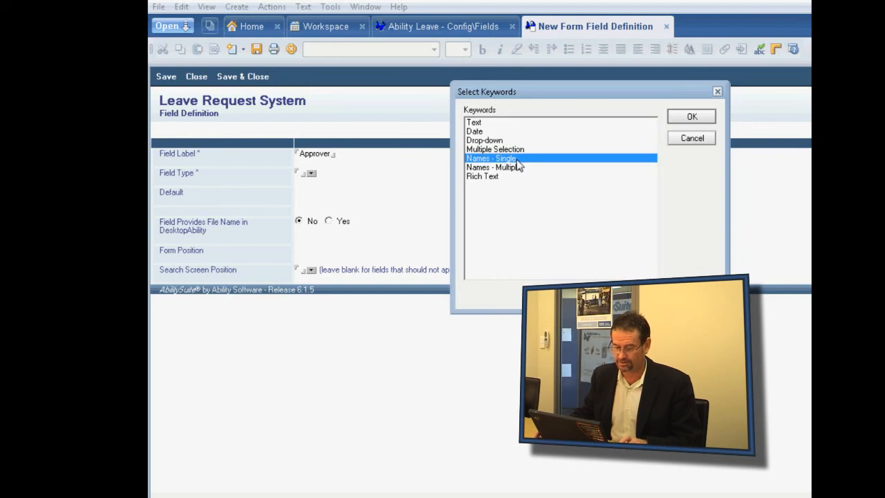
click(692, 116)
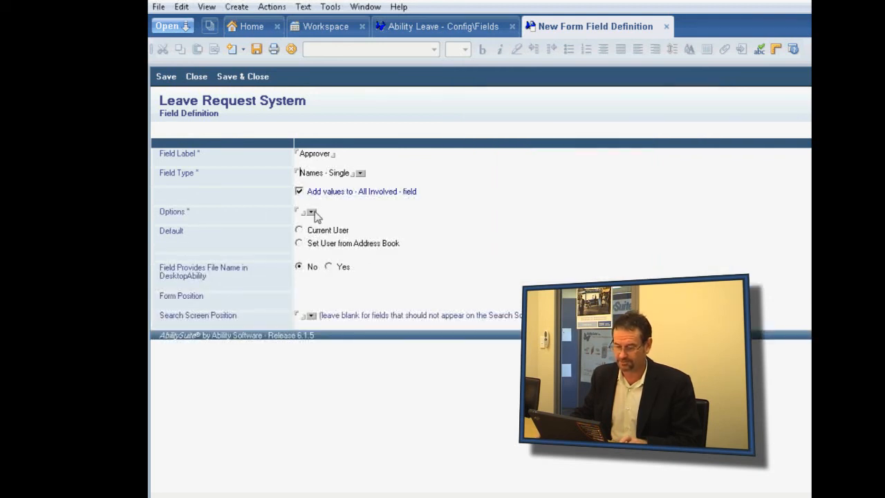
Set Approver's options to Name and Address Book and save it to the Fields list.
click(312, 212)
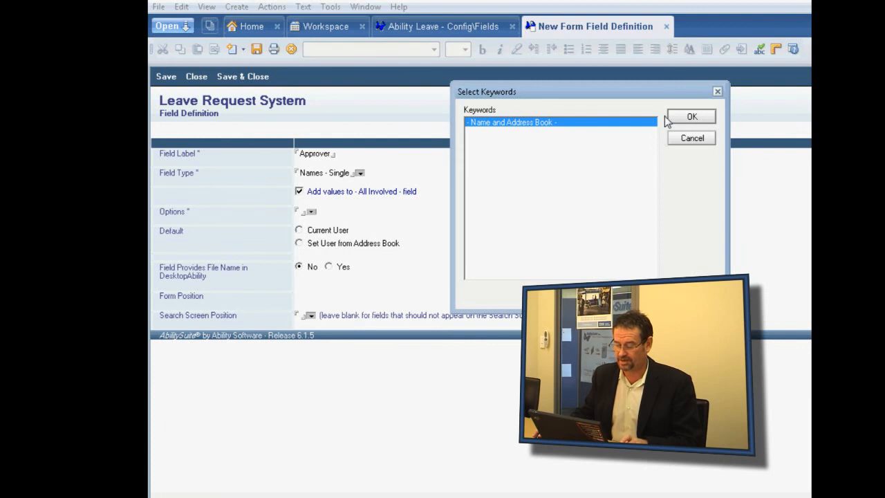
click(692, 116)
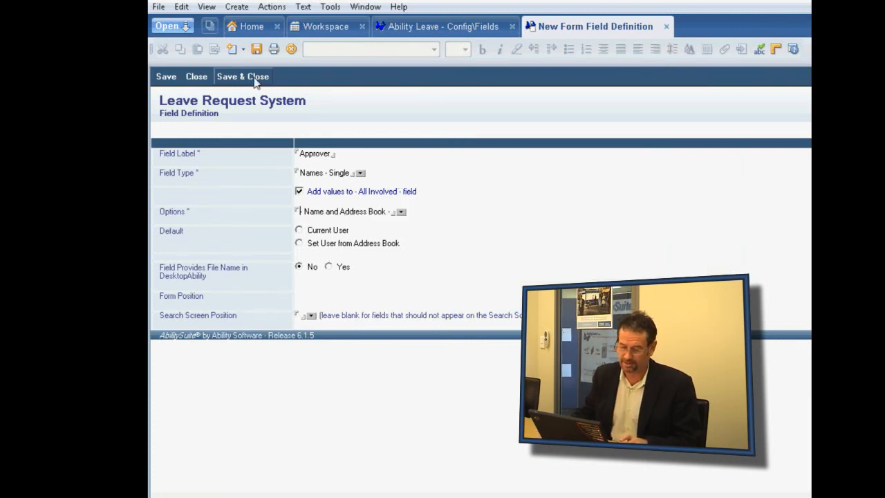
click(242, 76)
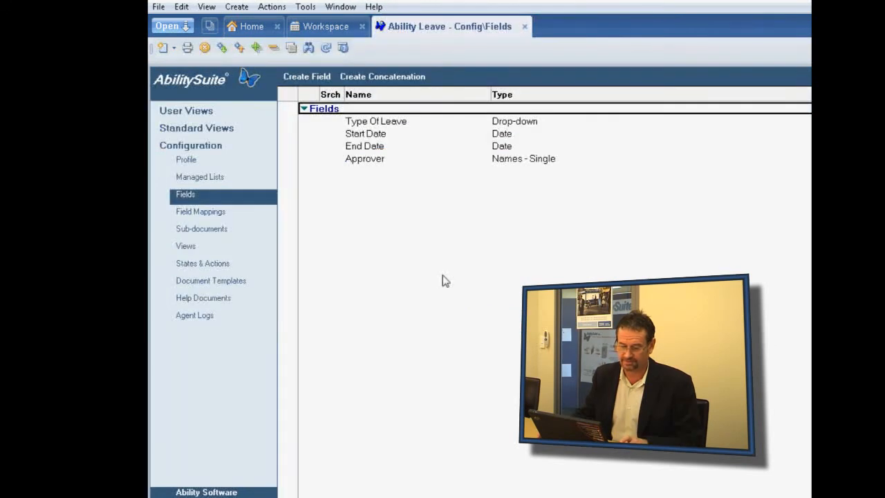
mouse_move(373, 124)
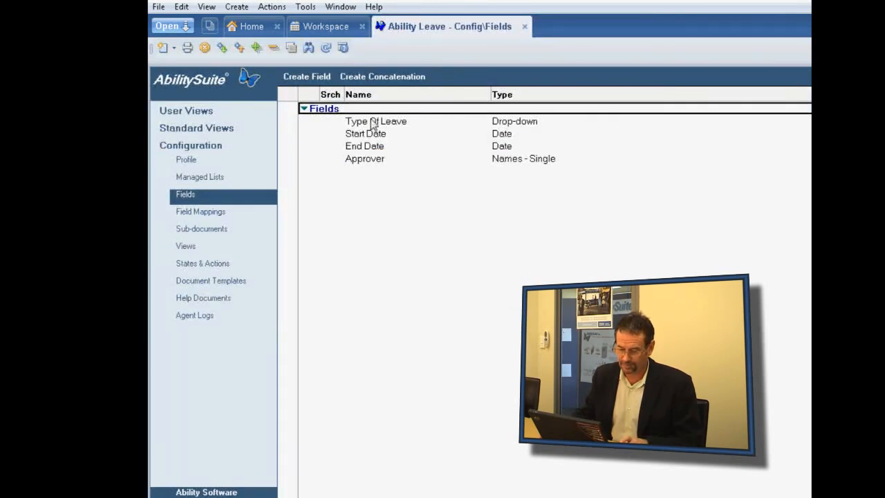
Create a field labelled 'Details' with Field Type Rich Text and save it.
click(307, 76)
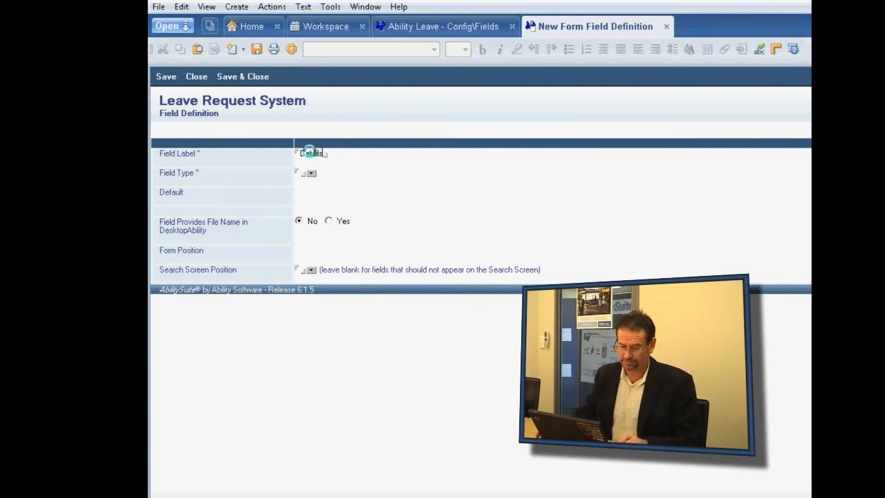
click(311, 173)
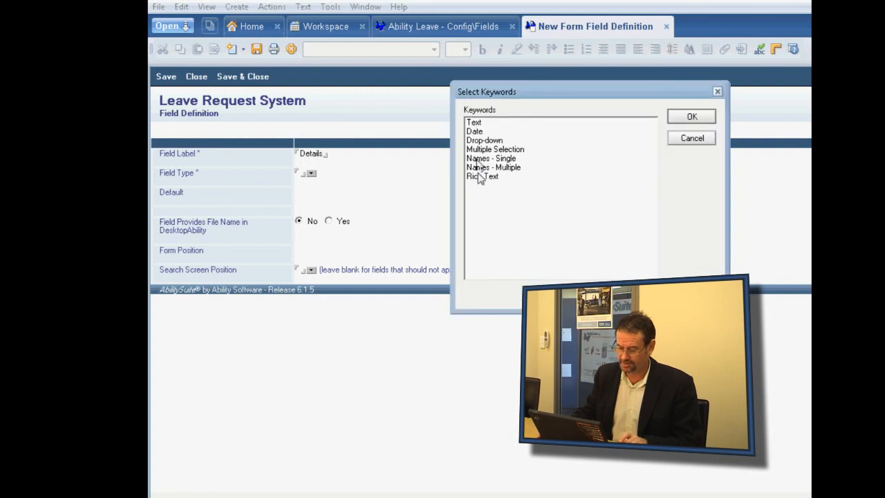
click(691, 117)
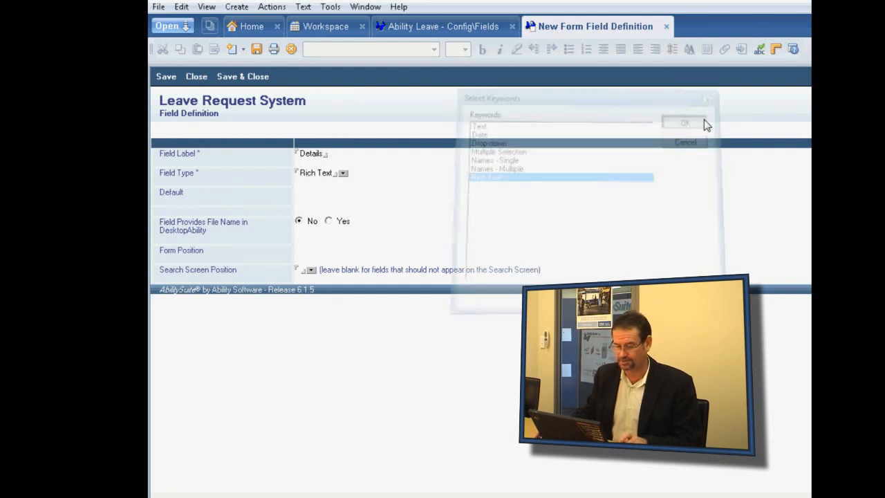
click(684, 123)
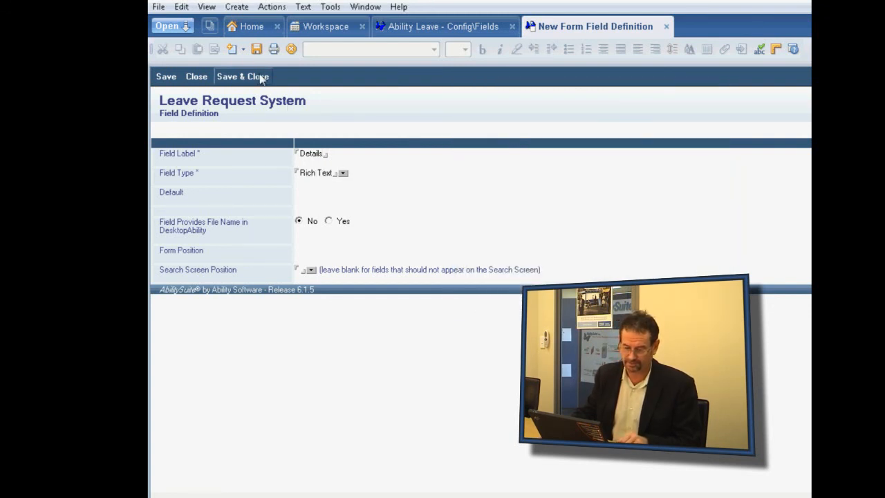
mouse_move(271, 90)
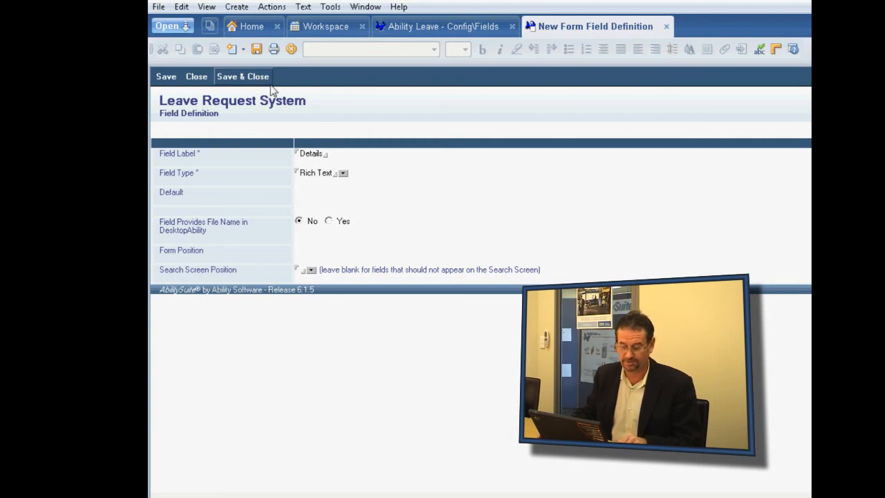